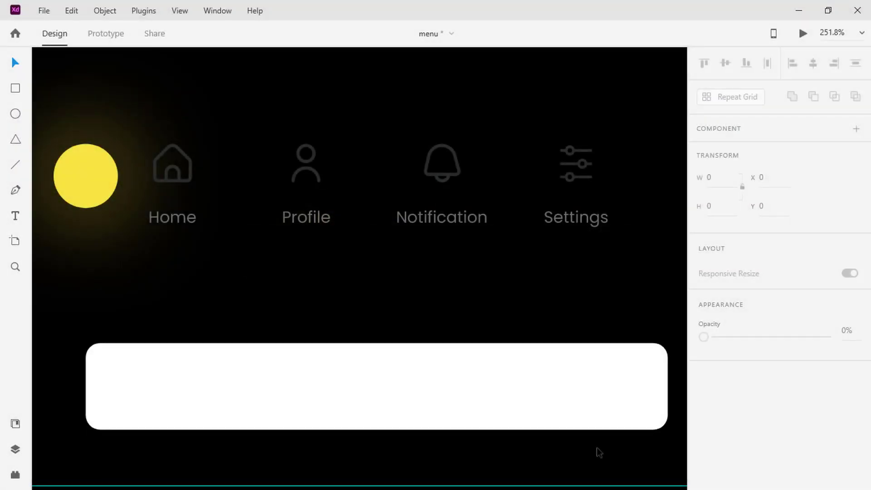
# - Select the white circle over the bar to cut the notch beneath the Home indicator
pyautogui.click(85, 175)
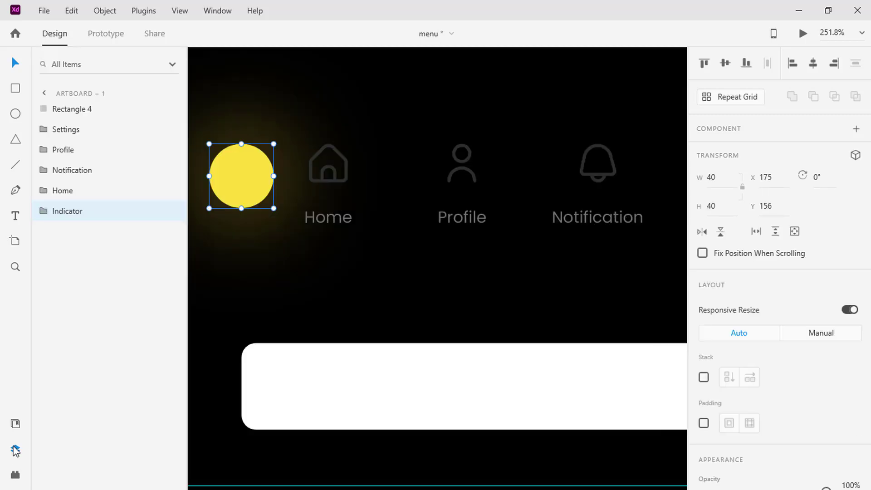
pyautogui.click(68, 210)
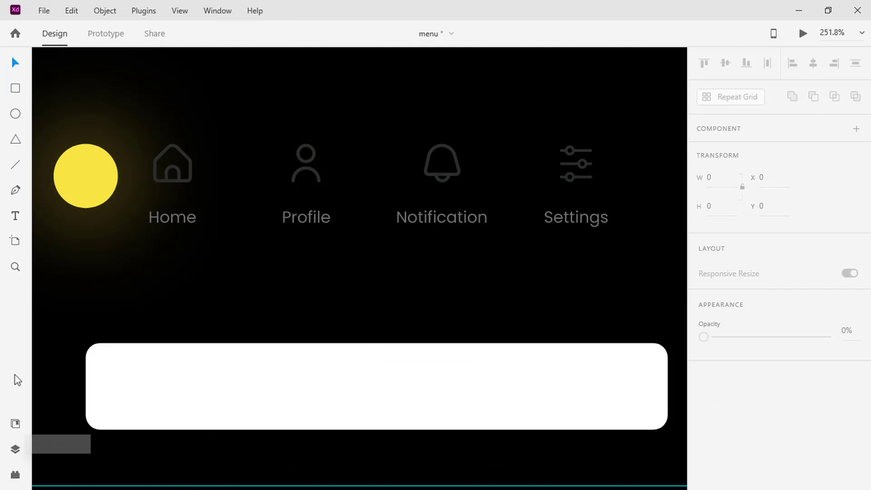
pyautogui.click(15, 114)
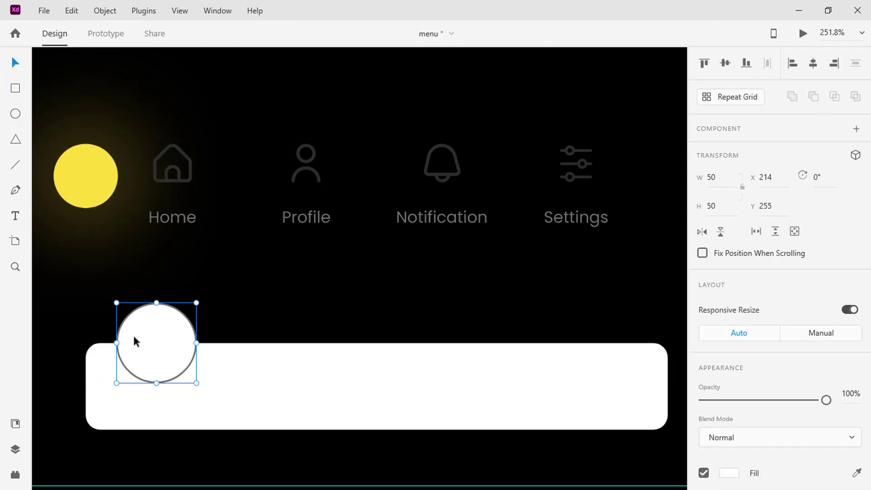
pyautogui.click(814, 96)
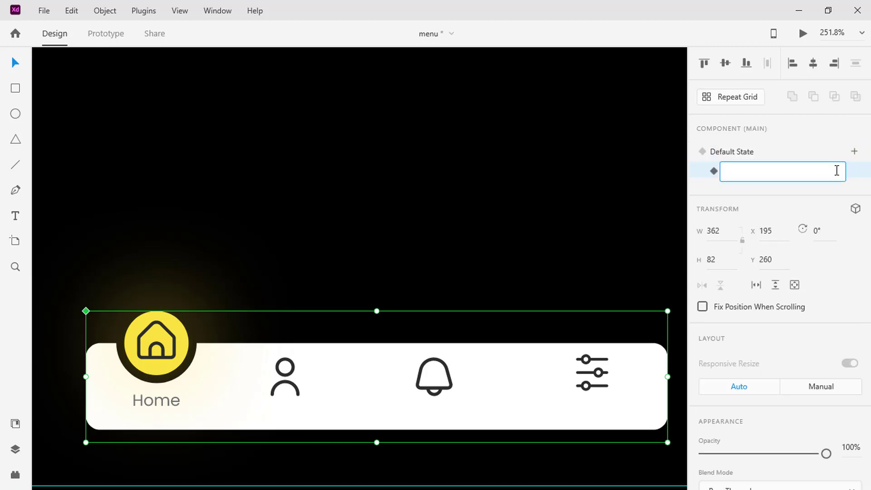
# - Name the state 'Profile', set the Profile label to full opacity, and select Home's icon group
pyautogui.write('Profile')
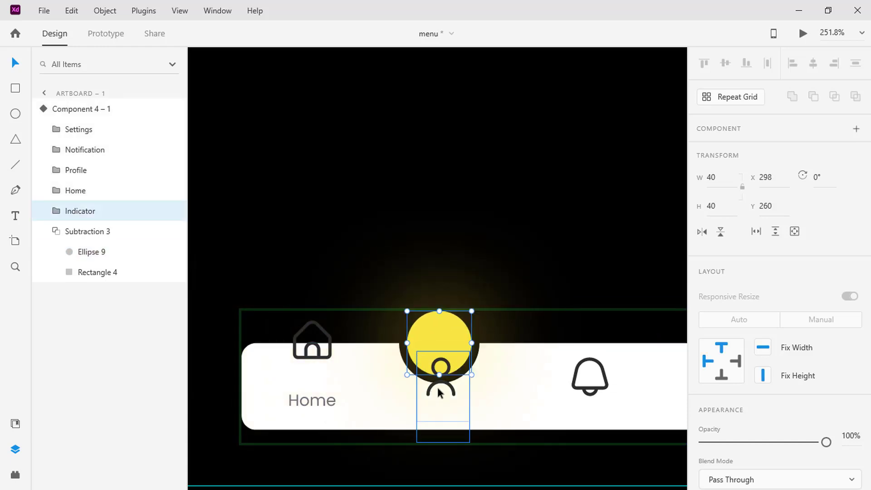
pyautogui.click(74, 170)
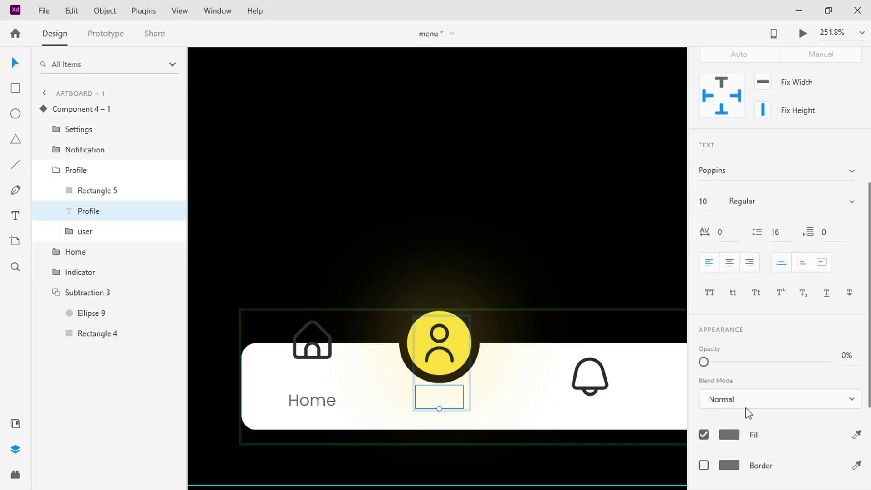
pyautogui.moveTo(703, 361); pyautogui.dragTo(827, 361)
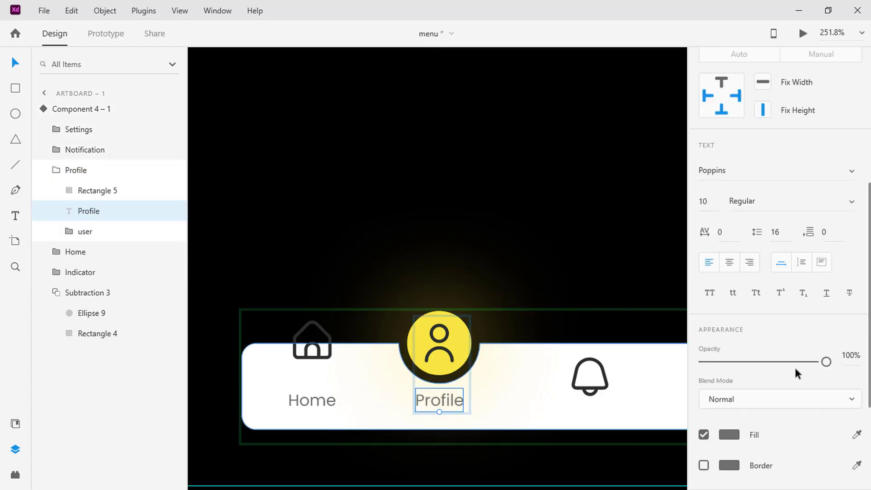
pyautogui.click(74, 252)
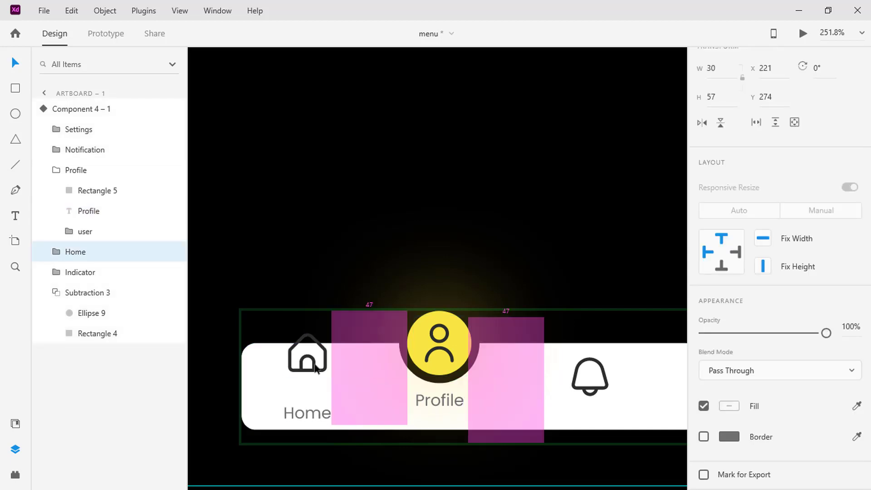
pyautogui.click(75, 251)
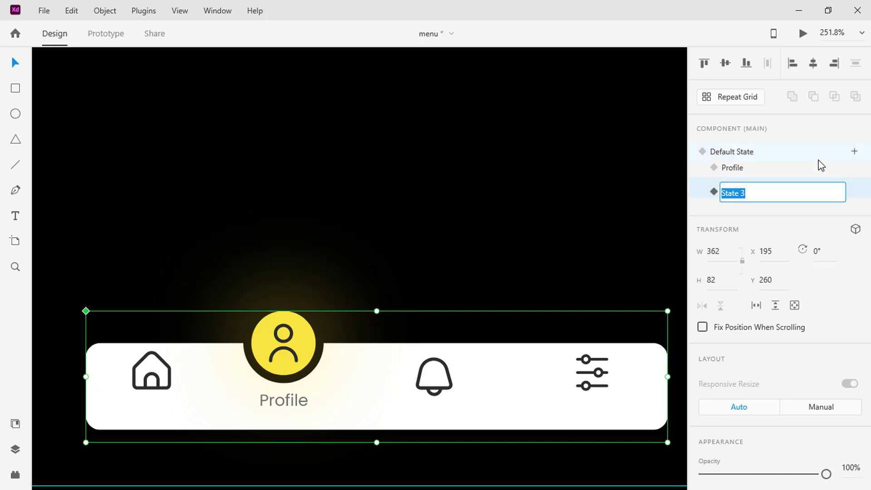
# - Name the state 'Notification', reposition the indicator, and hide the Profile label
pyautogui.write('Notification')
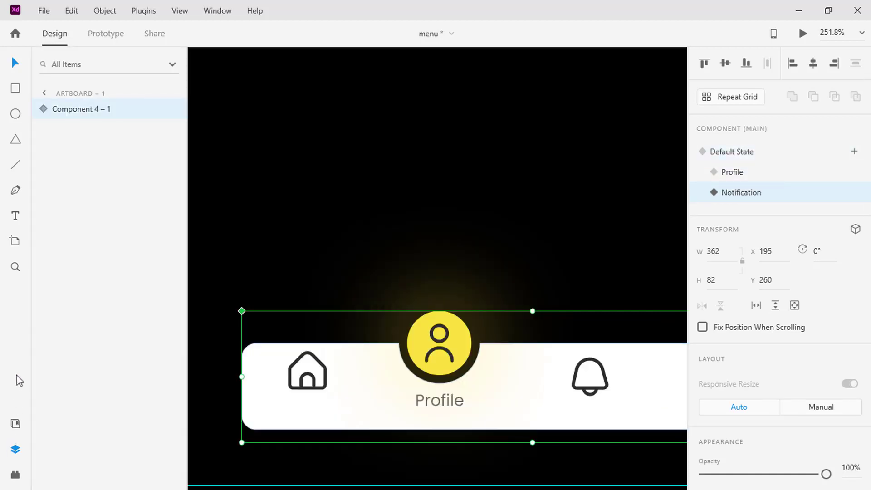
pyautogui.click(43, 108)
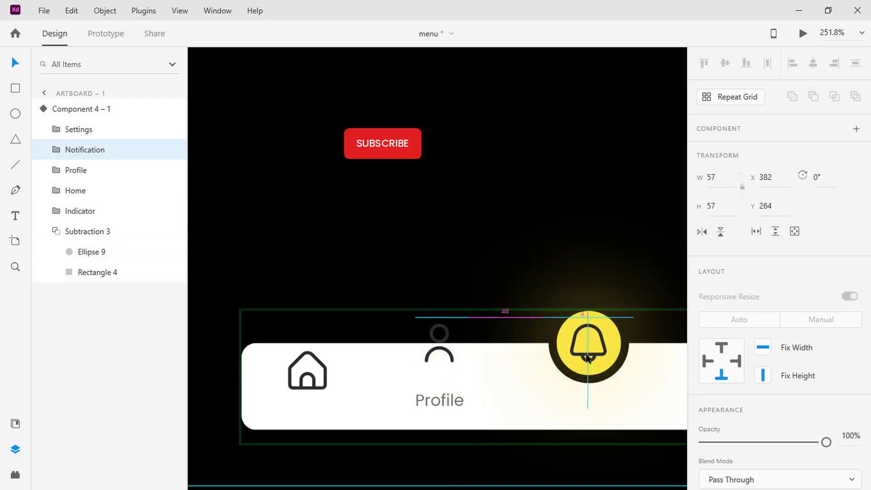
pyautogui.click(45, 150)
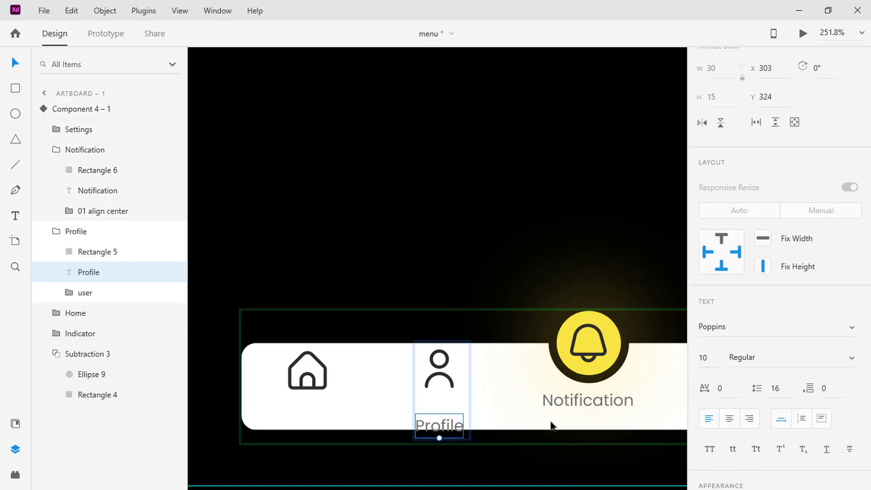
pyautogui.scroll(-3)
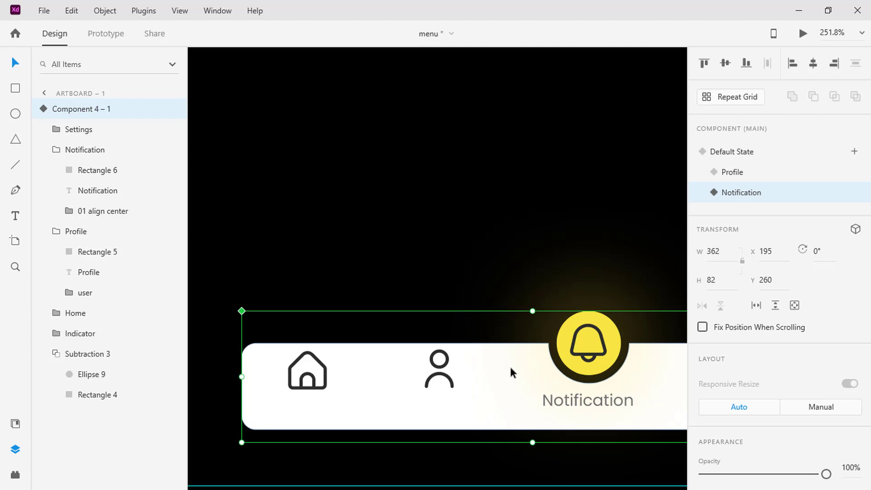
pyautogui.click(854, 151)
pyautogui.write('Settings')
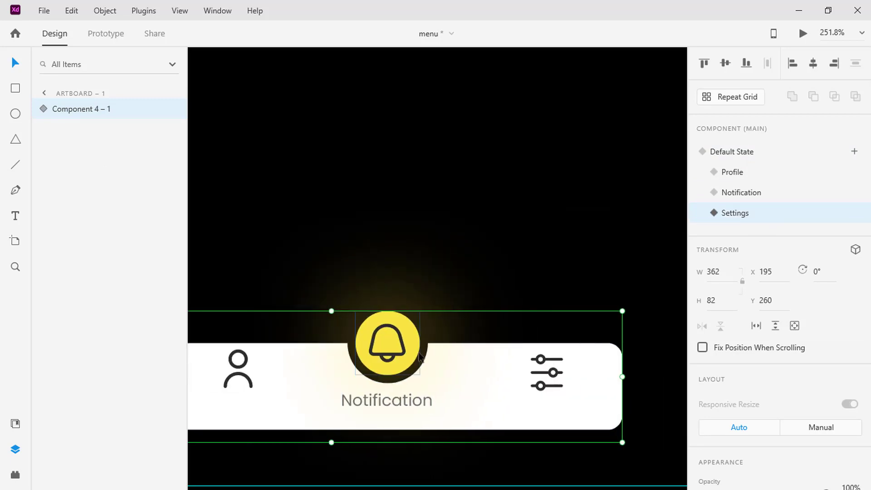
# - Select the indicator to position it over the settings icon
pyautogui.click(44, 108)
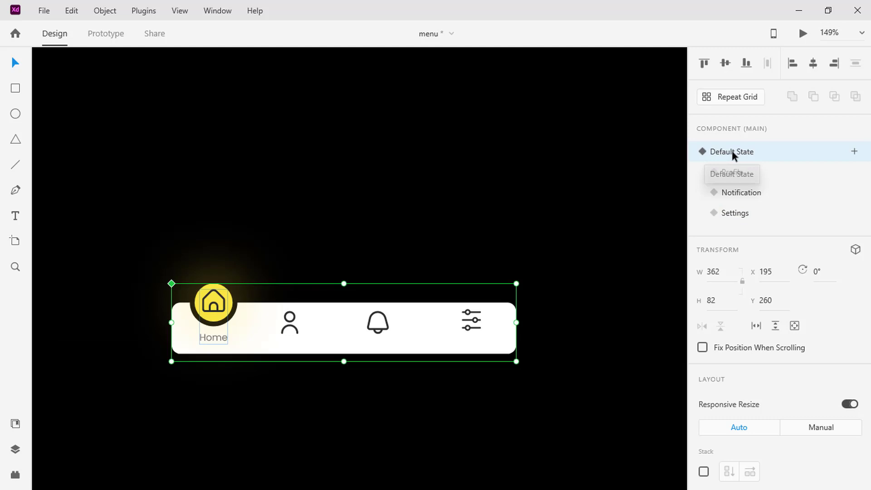
# - Wire Default State's Profile, bell and Settings icons with Tap > Auto-Animate, easing None, 0.4 s
pyautogui.click(105, 33)
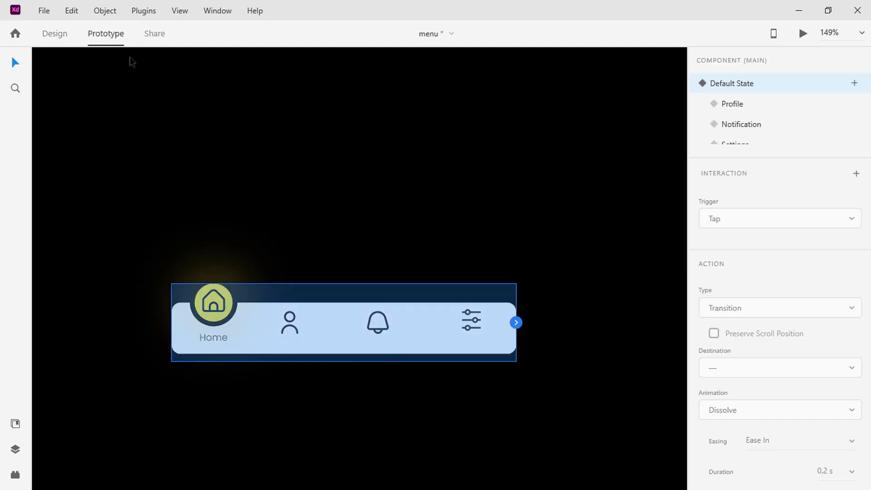
pyautogui.click(290, 321)
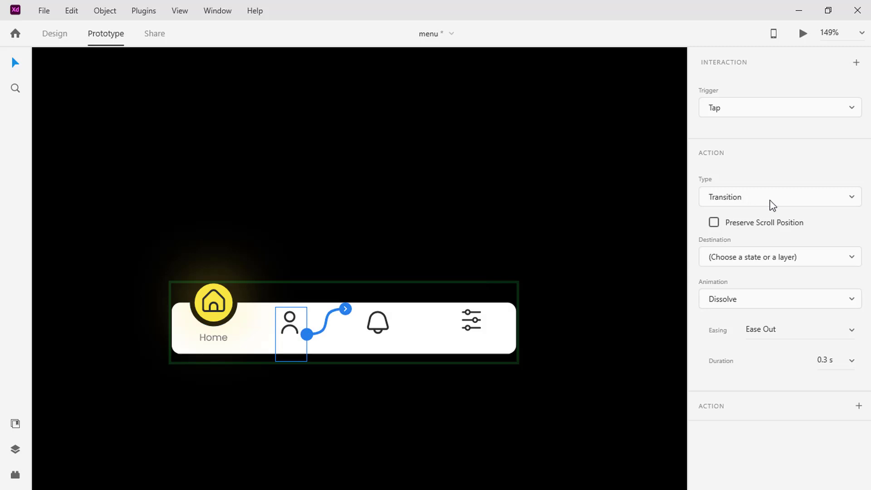
pyautogui.click(777, 196)
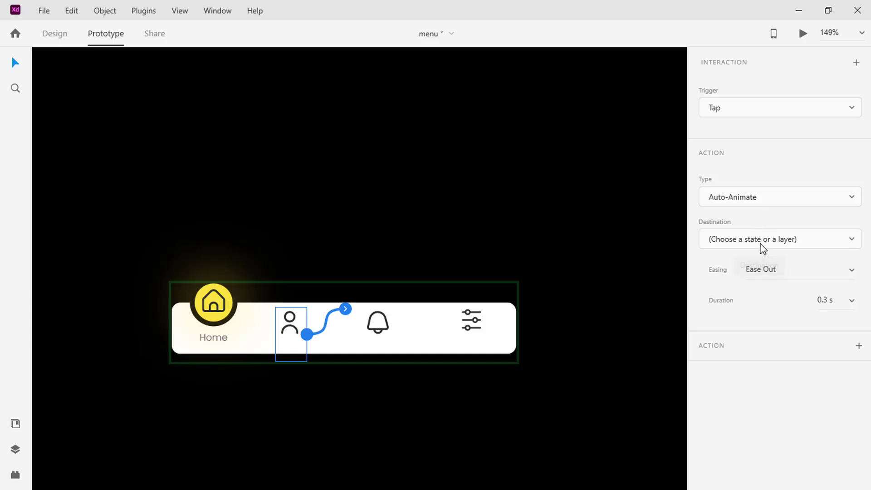
pyautogui.click(777, 239)
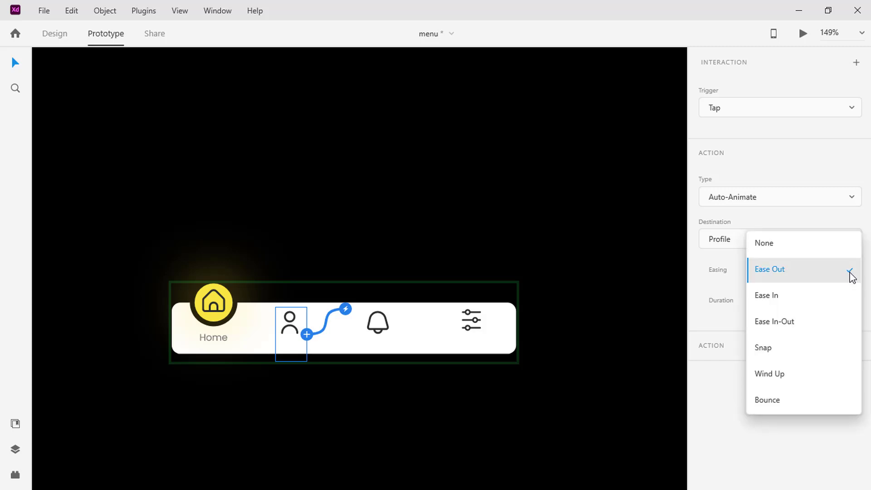
pyautogui.click(764, 243)
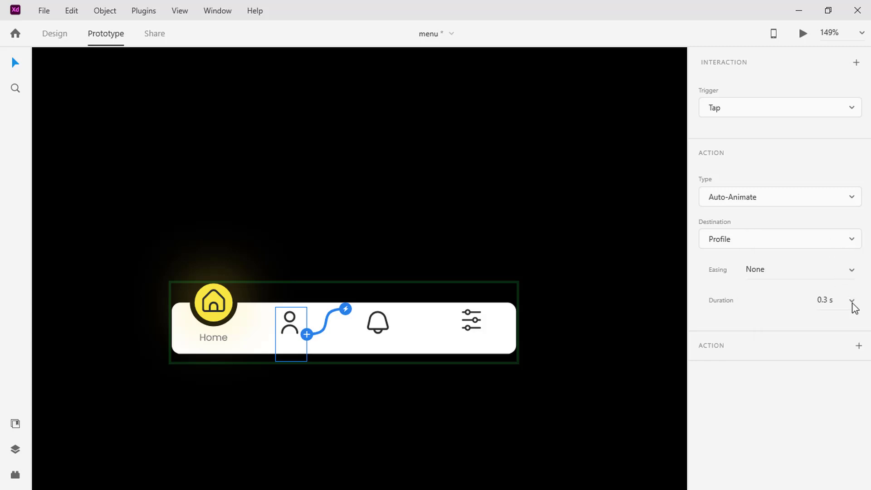
pyautogui.click(849, 302)
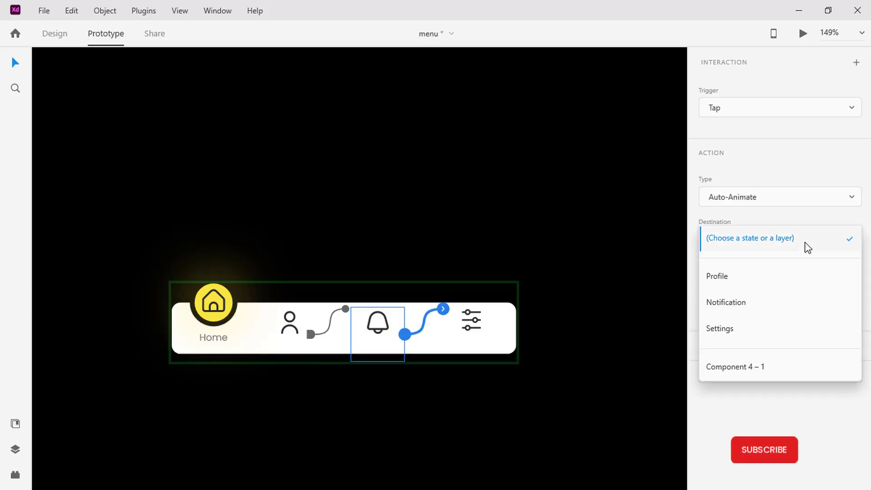
pyautogui.click(725, 302)
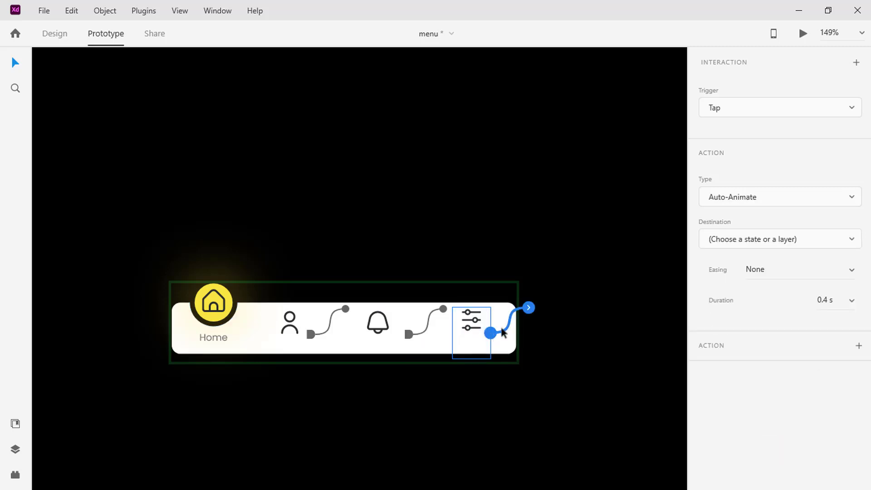
pyautogui.click(779, 238)
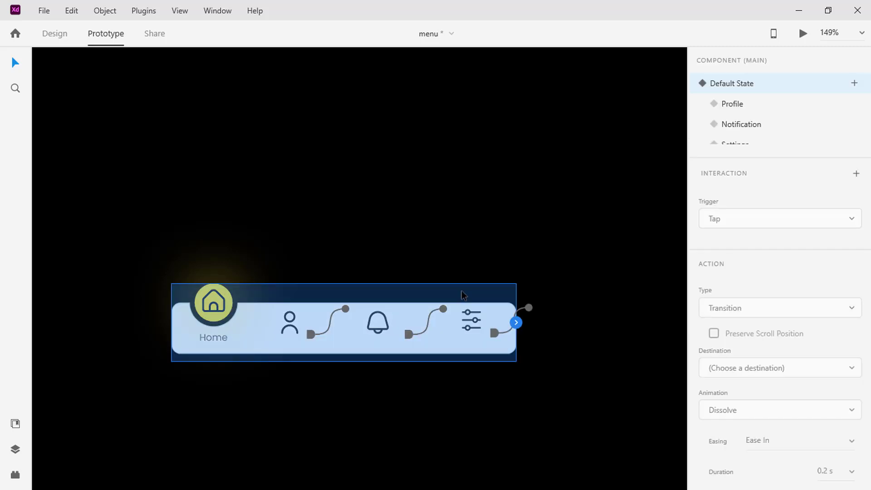
# - In the Profile state, link Home to Default State, bell to Notification, sliders to Settings
pyautogui.click(733, 104)
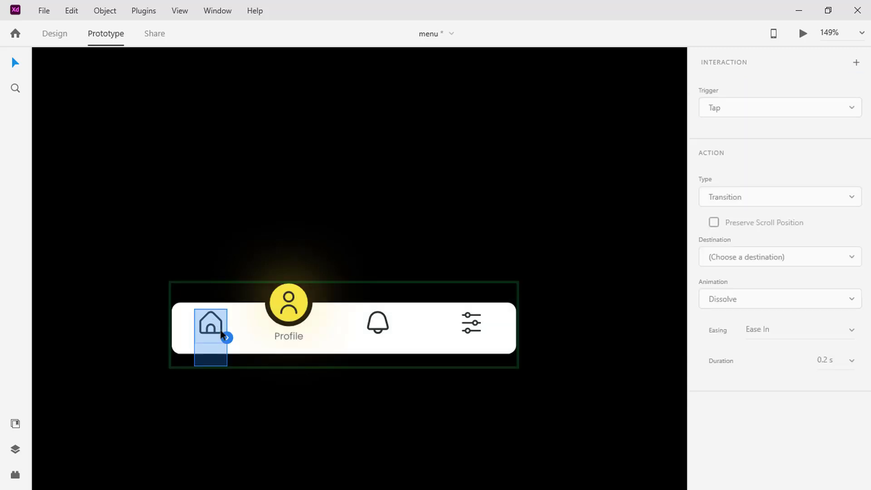
pyautogui.click(777, 196)
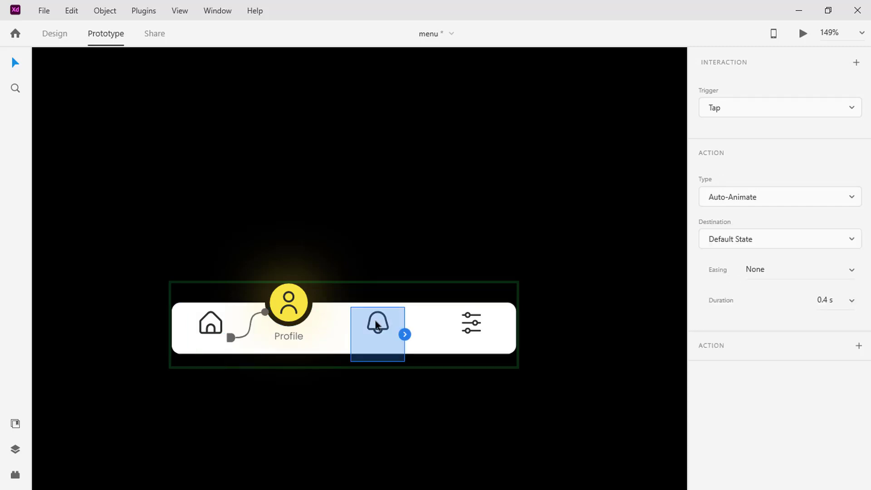
pyautogui.click(777, 239)
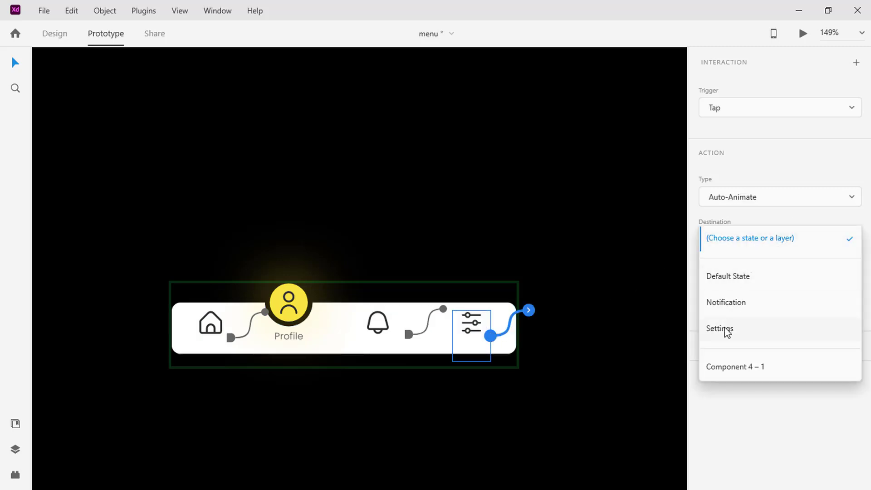
pyautogui.click(779, 196)
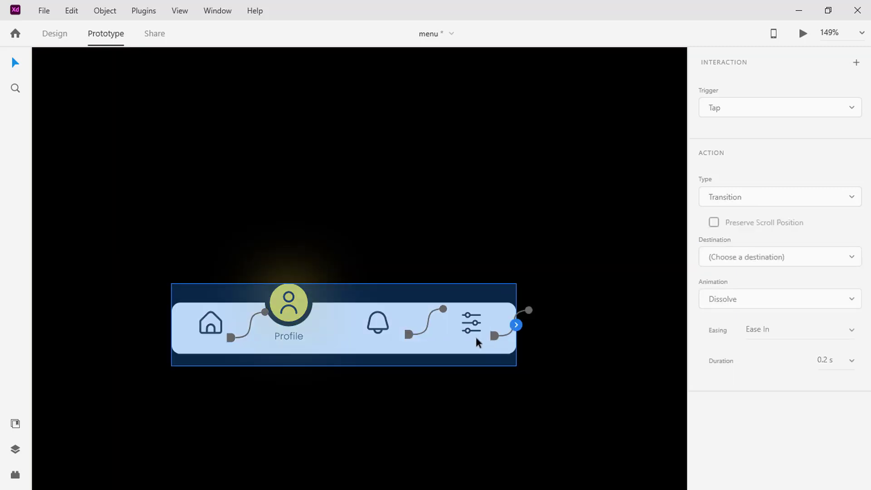
# - In the Notification state, auto-animate Home, Profile and Settings icons to their states
pyautogui.click(740, 124)
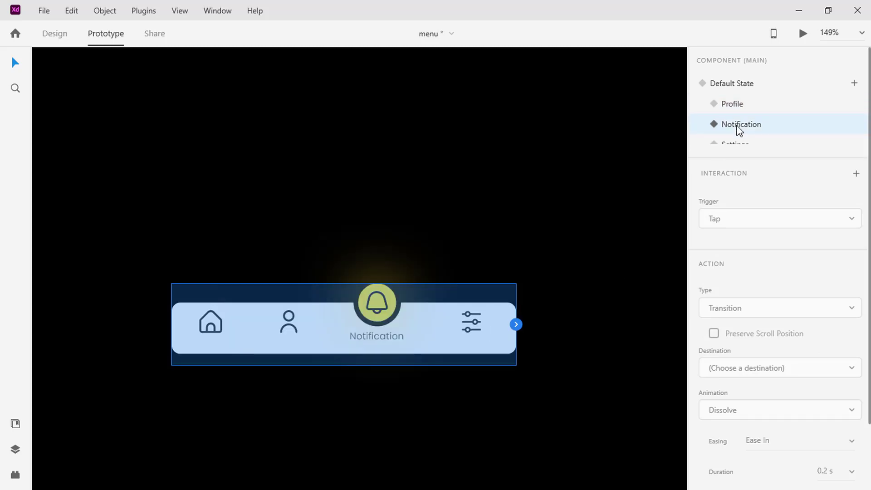
pyautogui.click(210, 324)
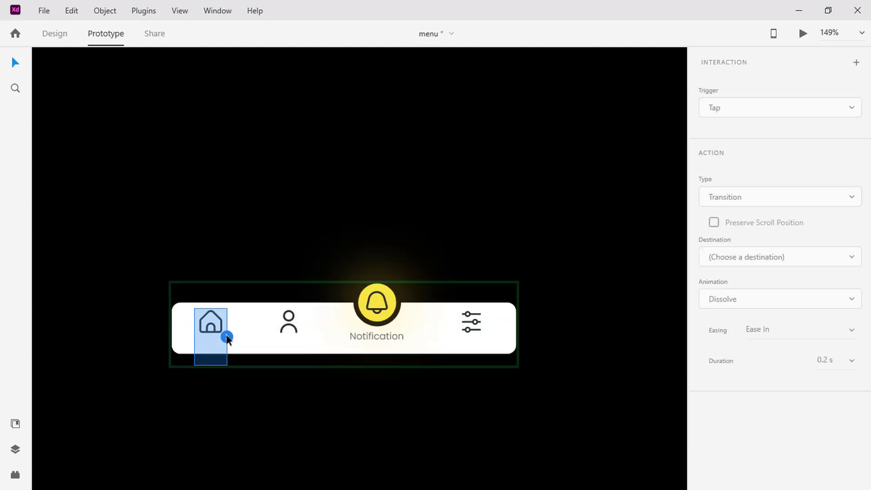
pyautogui.click(778, 197)
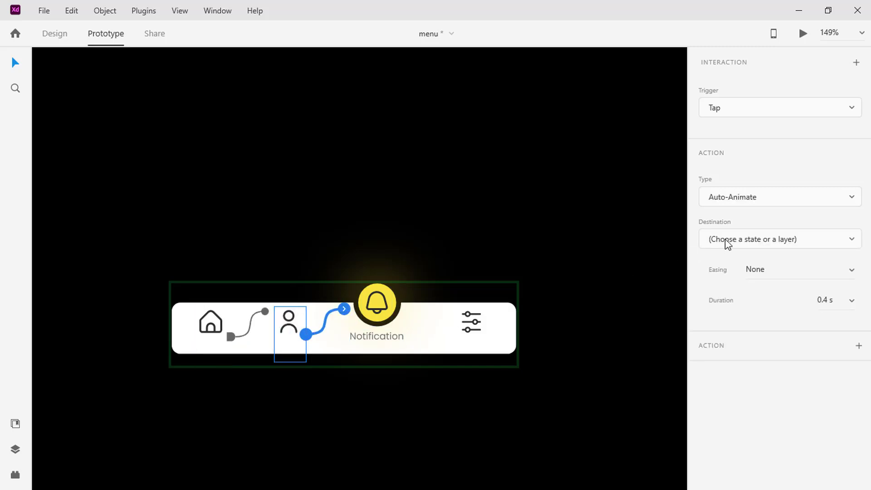
pyautogui.click(470, 322)
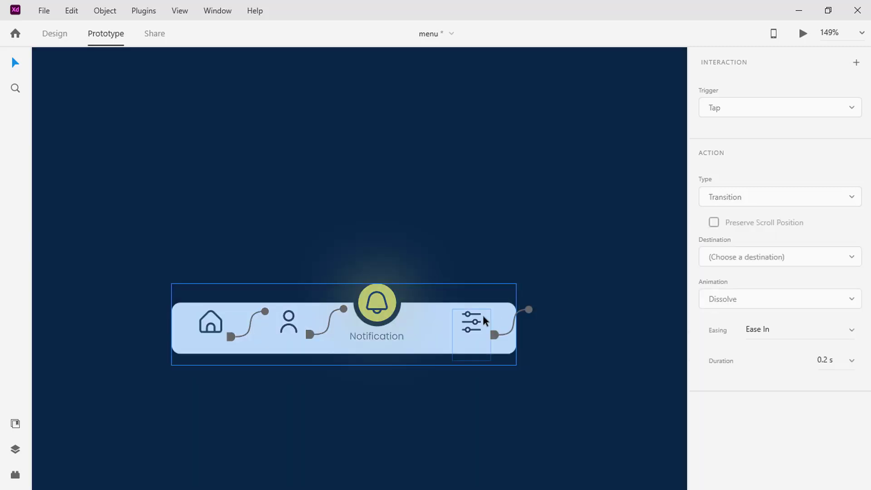
pyautogui.click(471, 322)
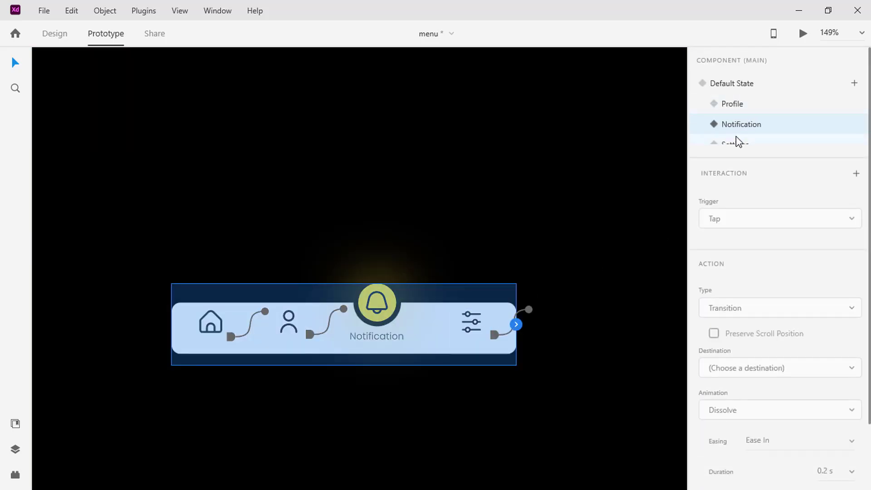
# - In the Settings state, link the Profile and bell icons to their matching states
pyautogui.click(734, 142)
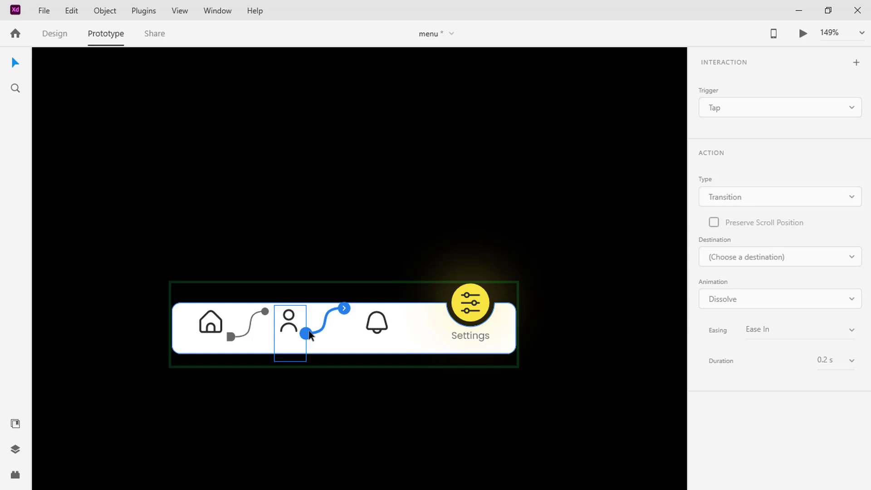
pyautogui.click(779, 196)
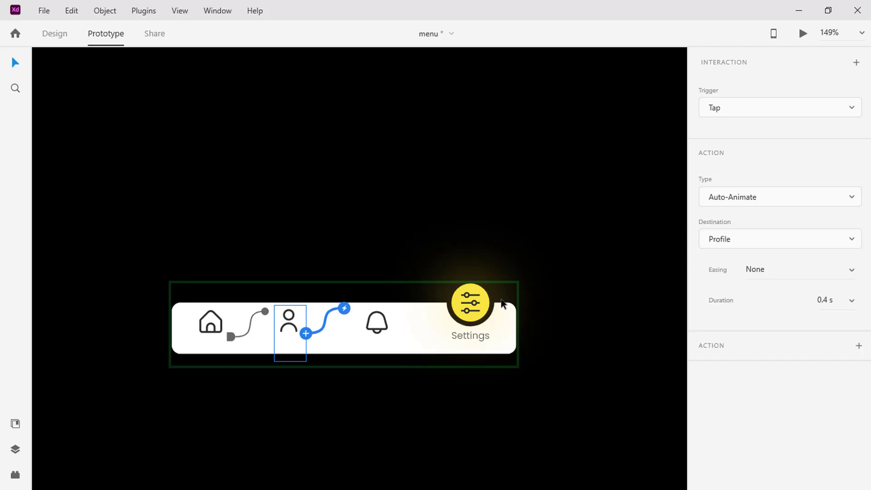
pyautogui.click(376, 321)
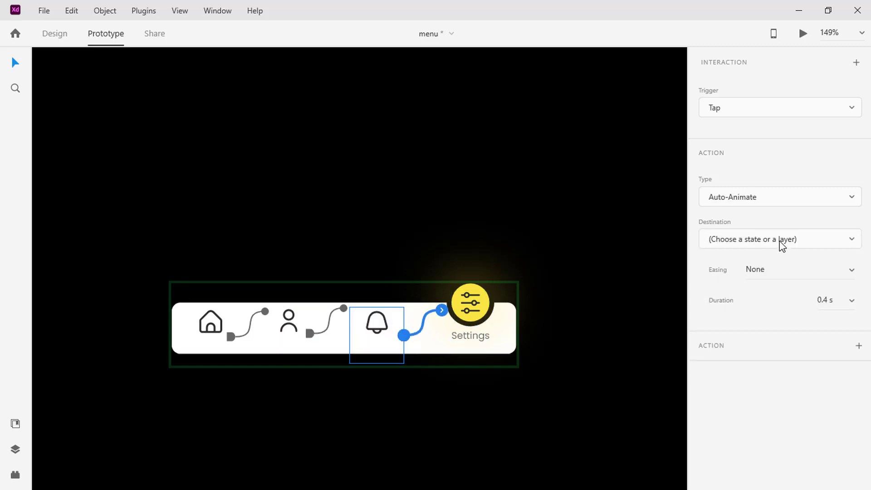
pyautogui.click(778, 239)
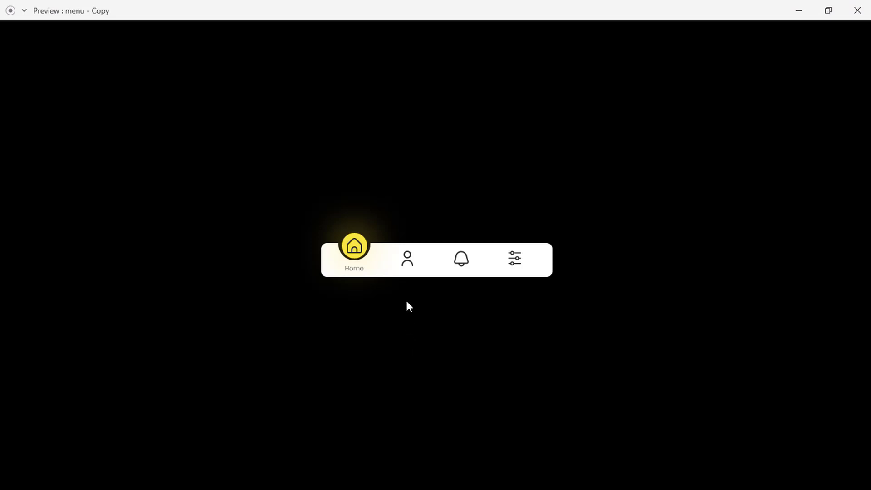
# - In the preview, tap the notification and profile icons to watch the indicator move
pyautogui.click(460, 258)
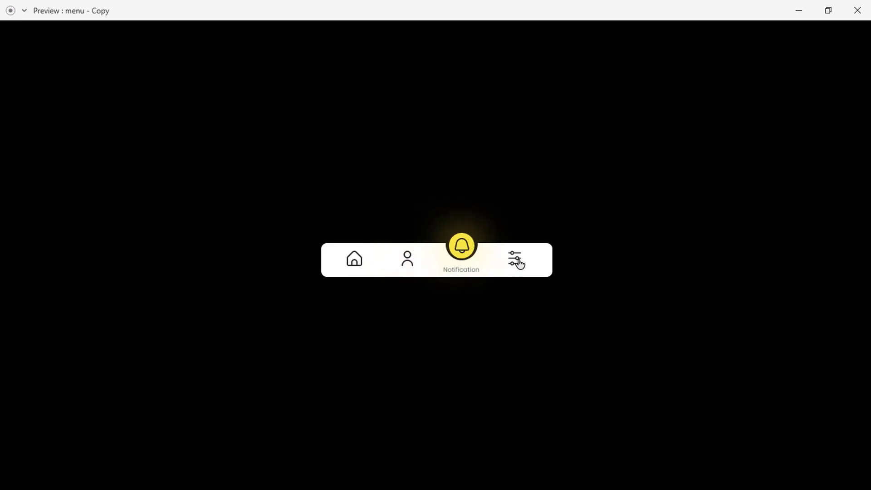
pyautogui.click(407, 259)
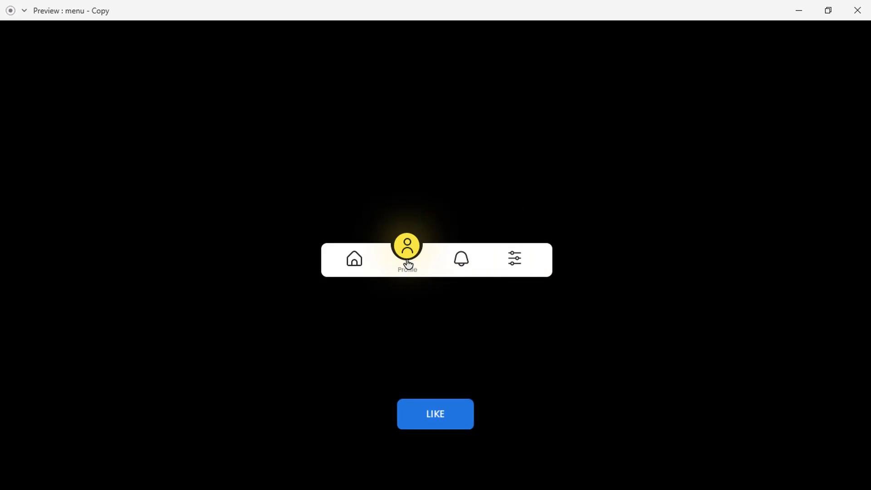
pyautogui.click(461, 259)
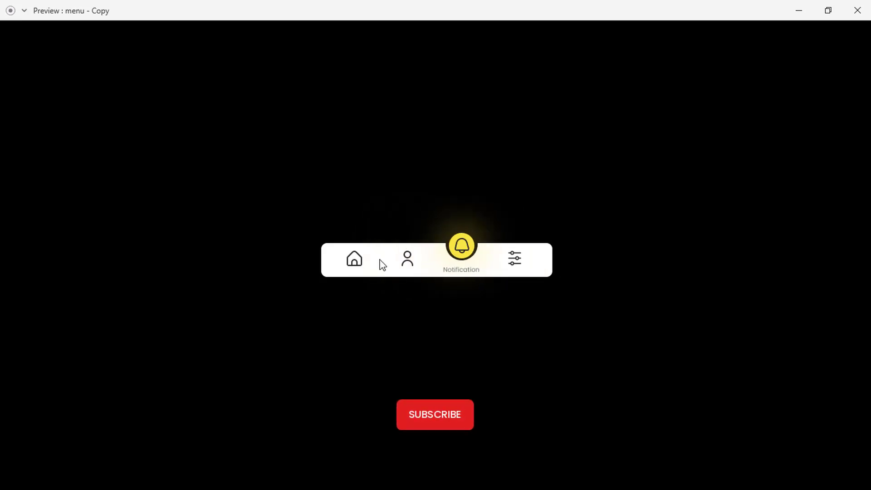